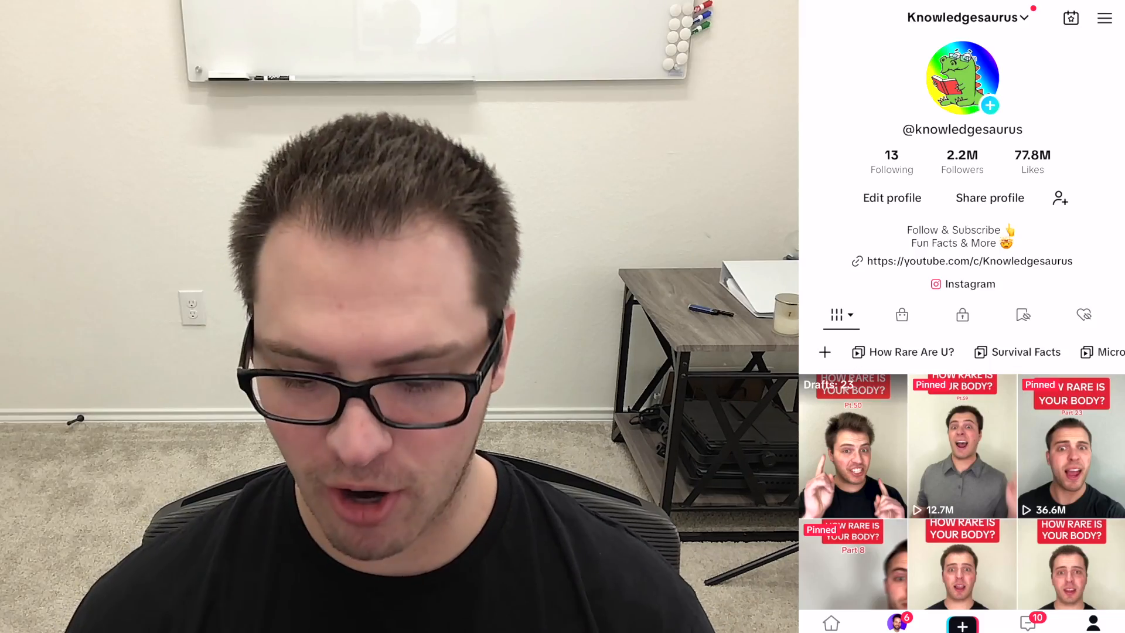
# - Scroll the profile grid toward the 708K-view How Rare Is Your Body video's analytics
pyautogui.scroll(-3)
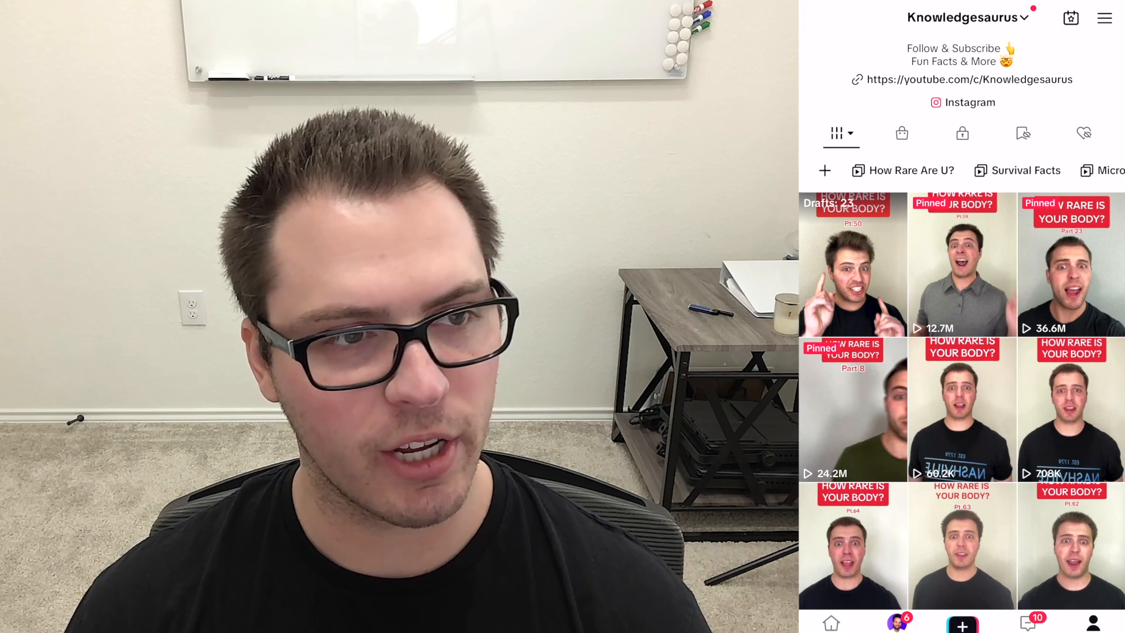
pyautogui.scroll(-3)
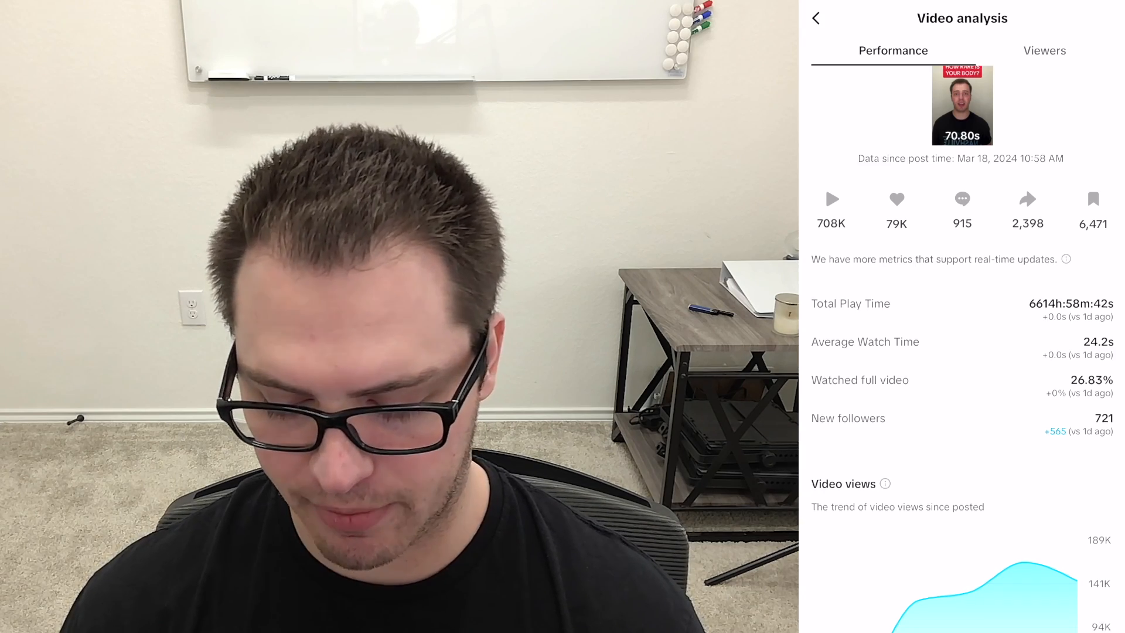
pyautogui.scroll(-3)
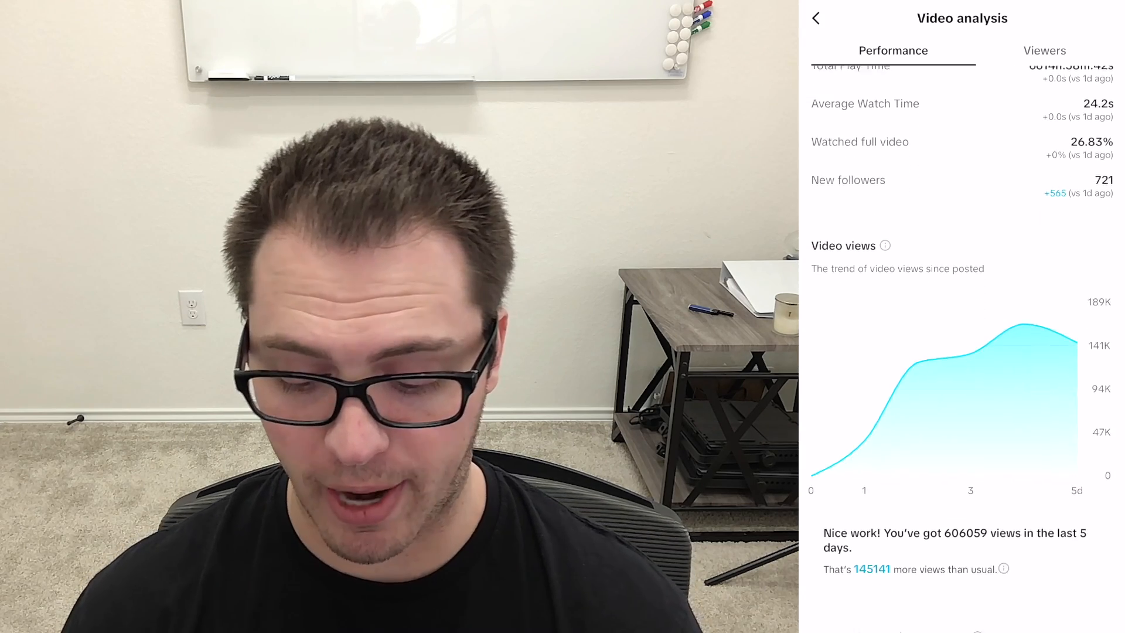
pyautogui.scroll(-3)
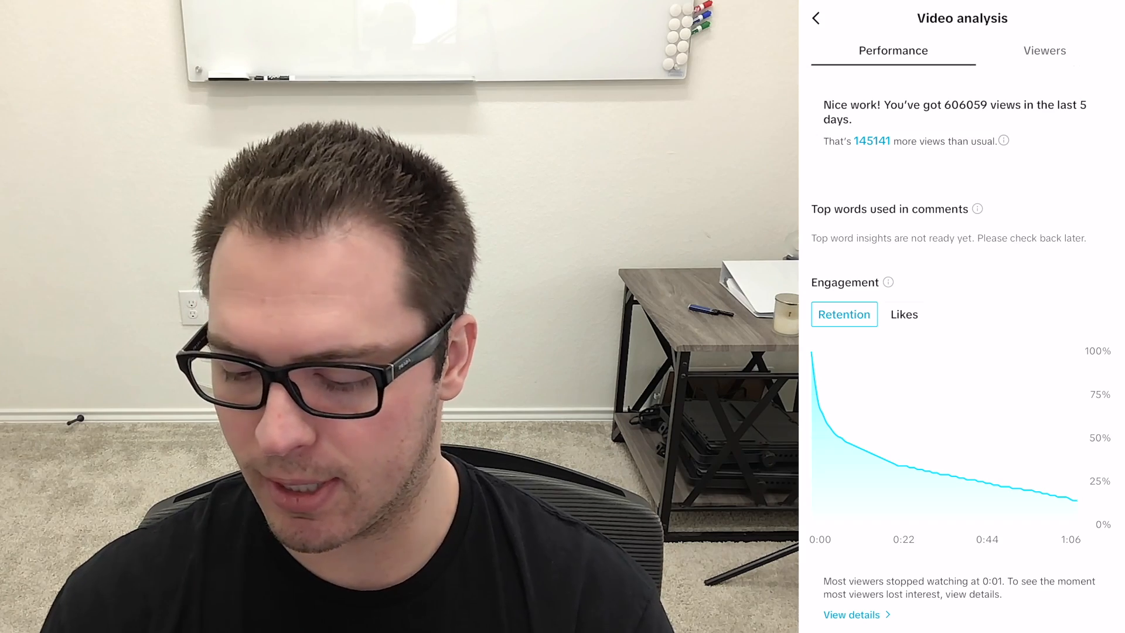
# - Switch the Engagement chart to Likes, showing most viewers liked at 0:00
pyautogui.scroll(-3)
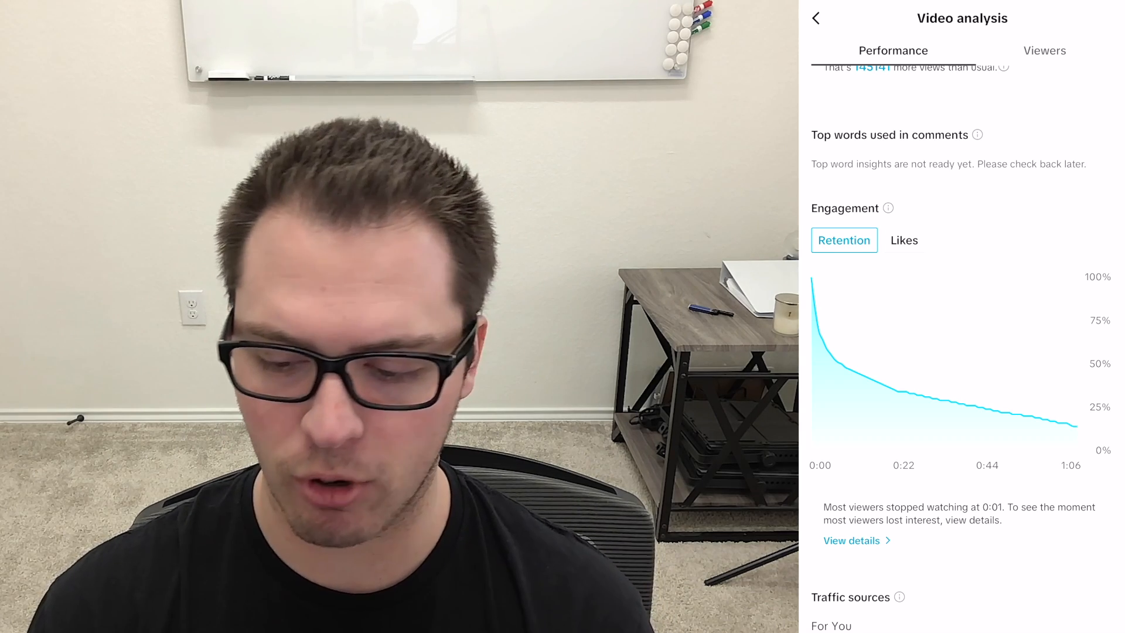
pyautogui.click(905, 240)
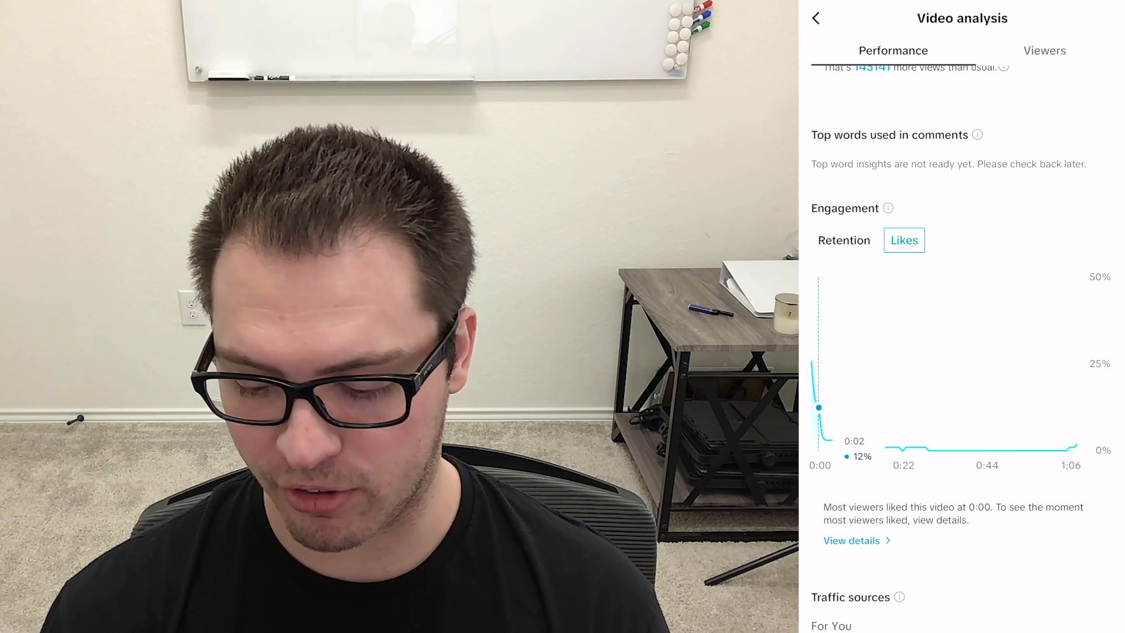
# - Switch the Engagement chart back to Retention, showing 41% still watching at 0:16
pyautogui.click(844, 239)
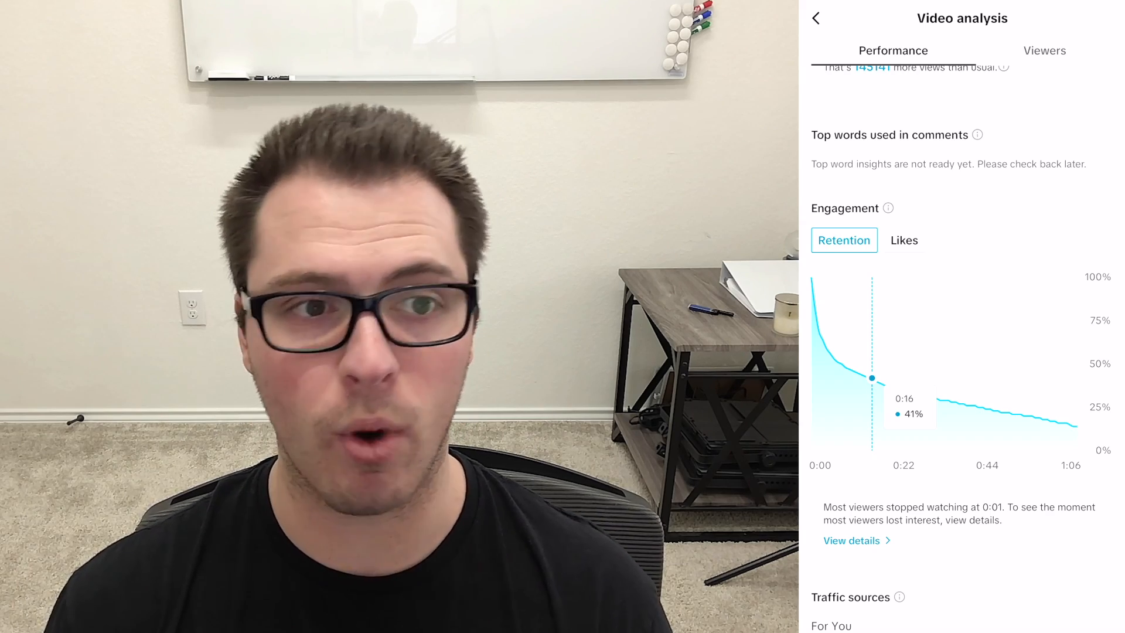
# - Scroll past Traffic sources to the Search insights entry with 300 impressions and 82.33% CTR
pyautogui.scroll(-3)
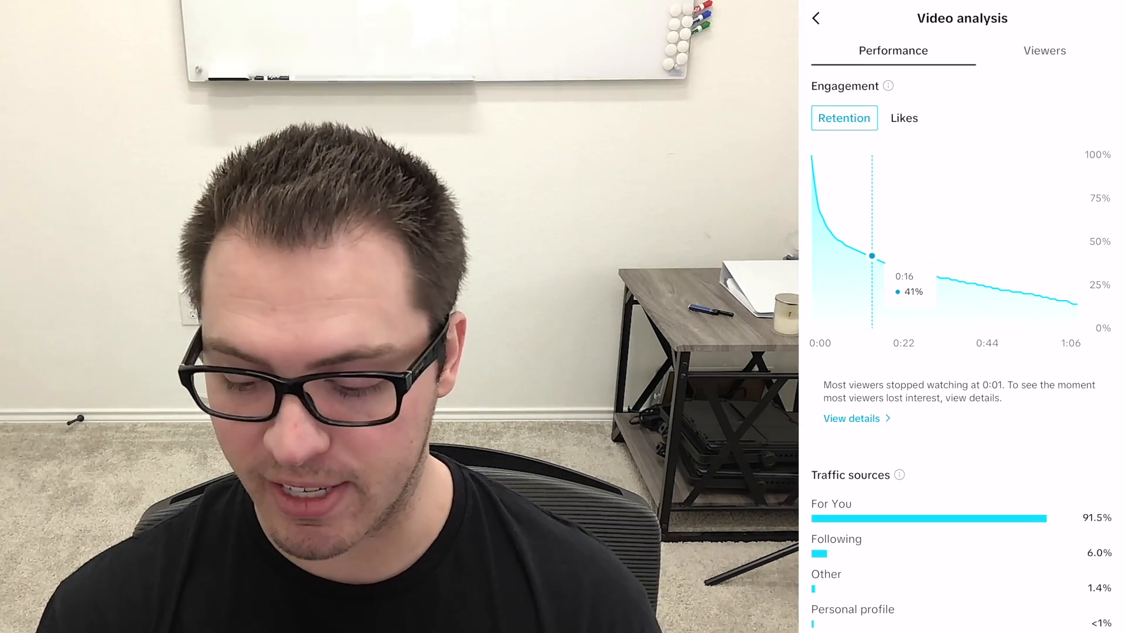
pyautogui.scroll(-3)
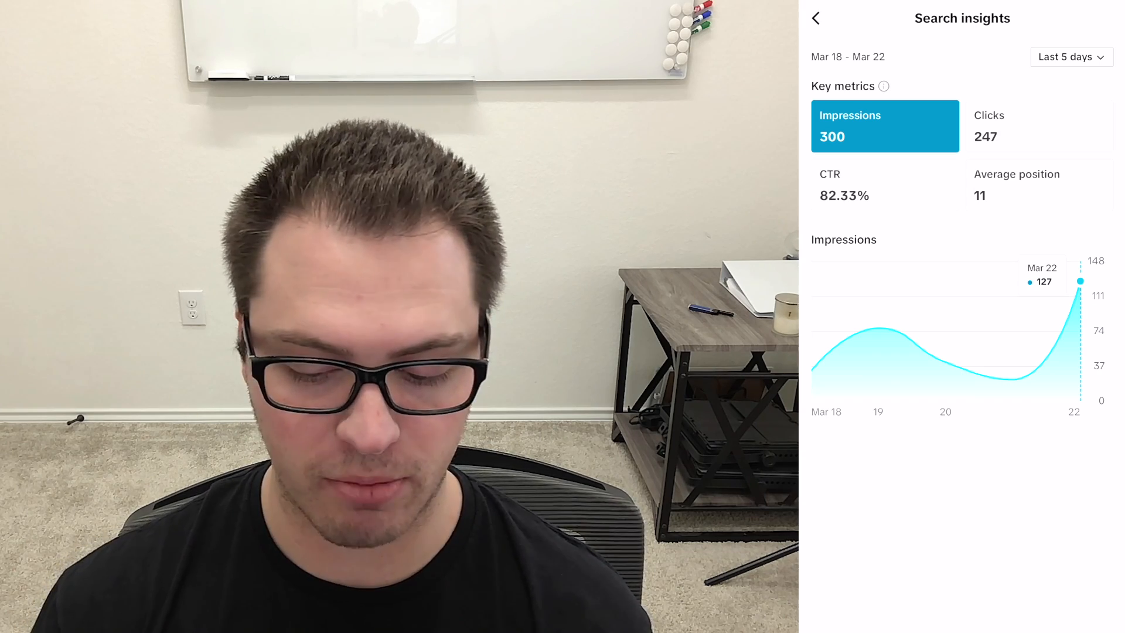
# - View the CTR and Average position trend charts, then return to the video analysis
pyautogui.click(1071, 56)
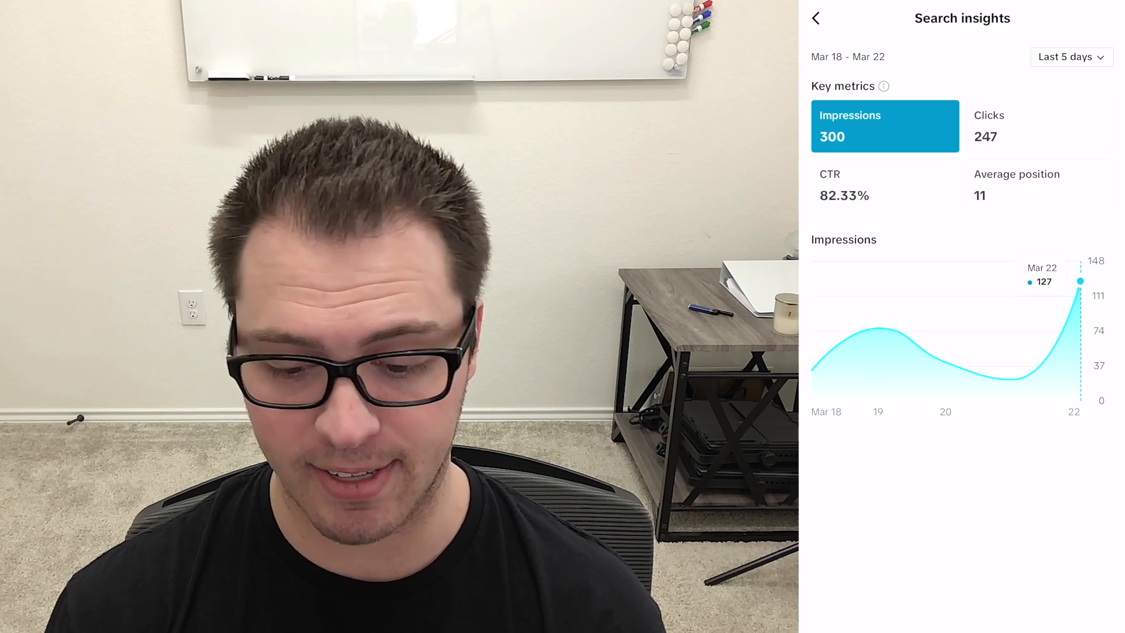
pyautogui.click(885, 185)
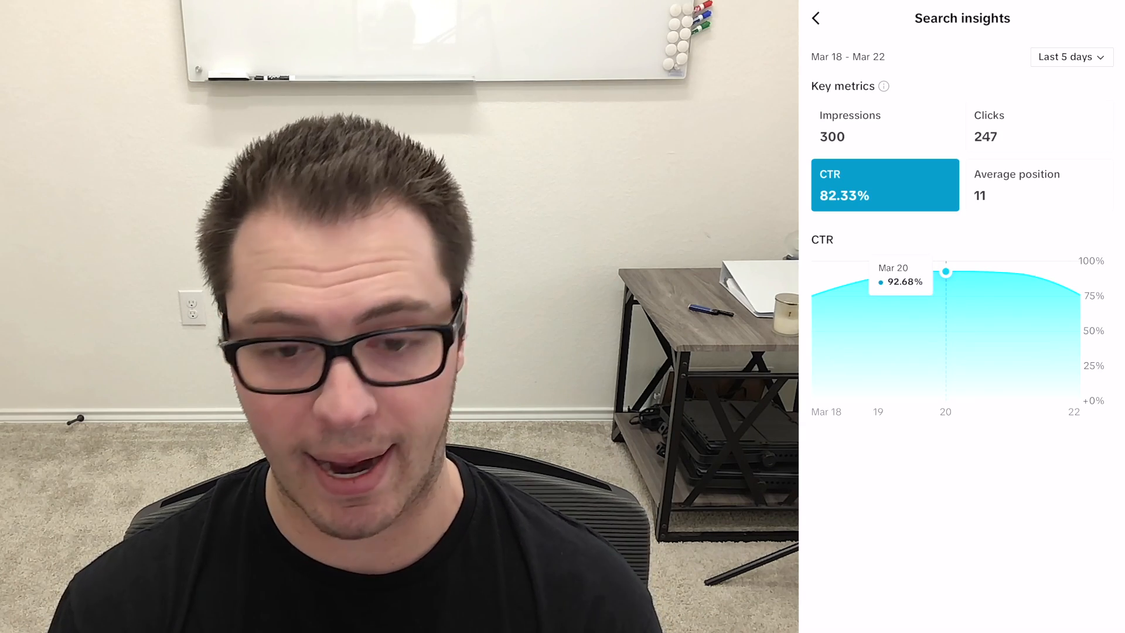
pyautogui.click(1039, 185)
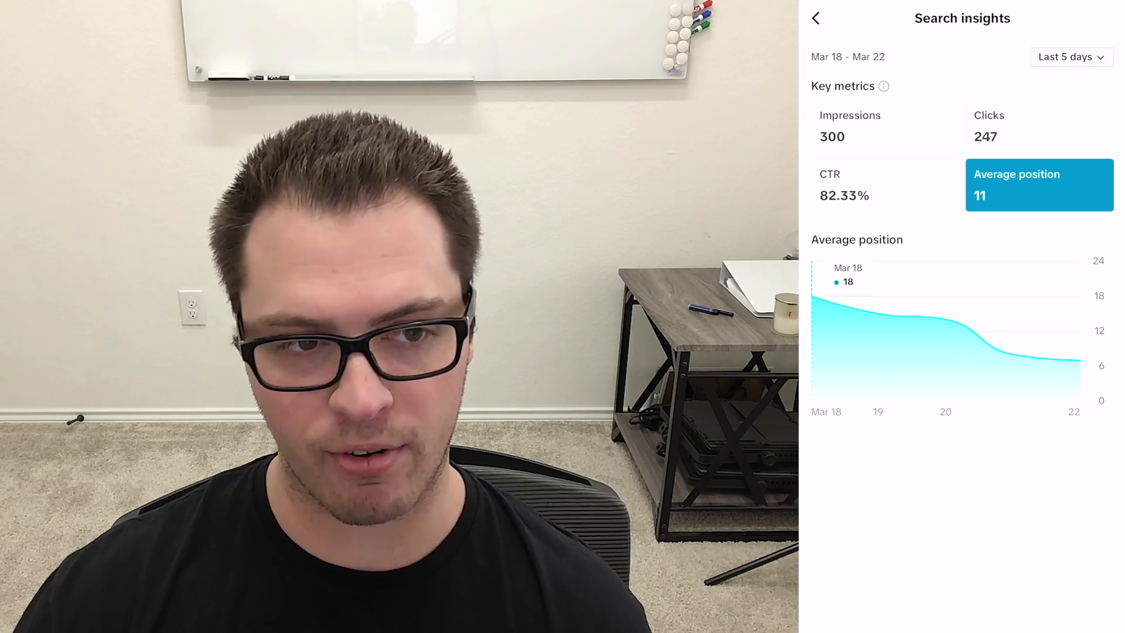
pyautogui.click(817, 19)
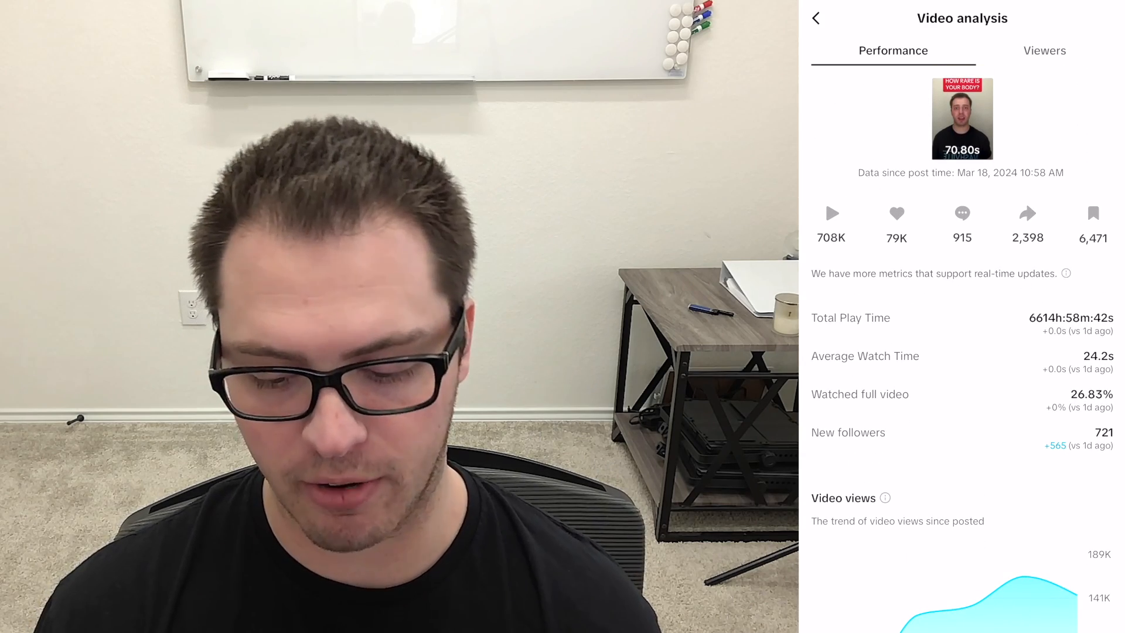
# - Show the Viewers breakdown and the explanation of returning, new, follower and non-follower types
pyautogui.click(1044, 50)
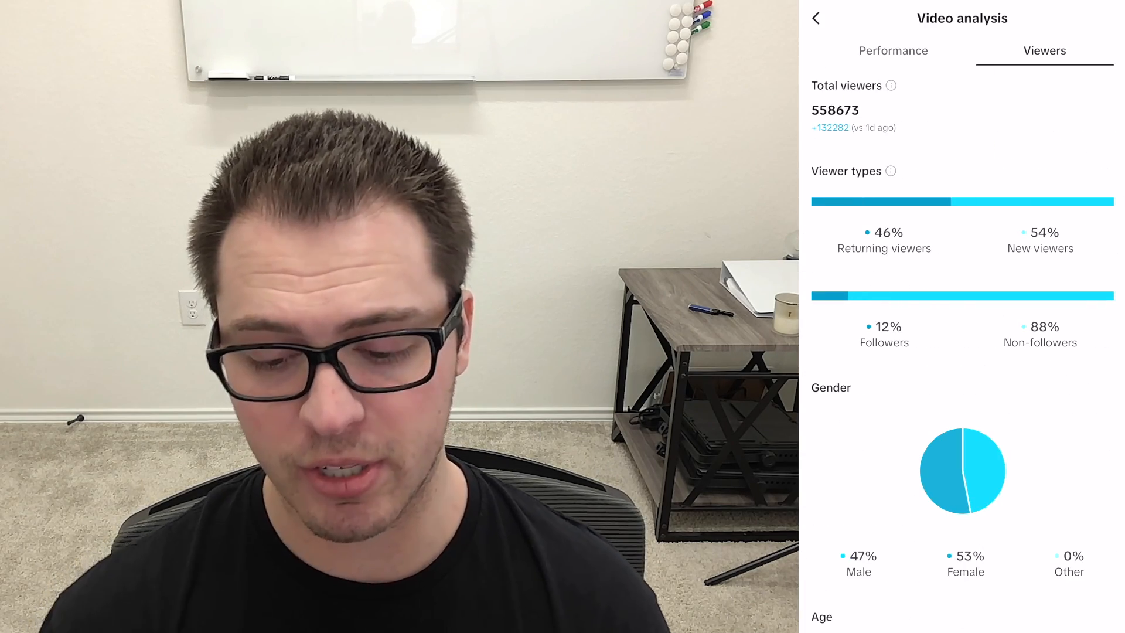
pyautogui.scroll(-3)
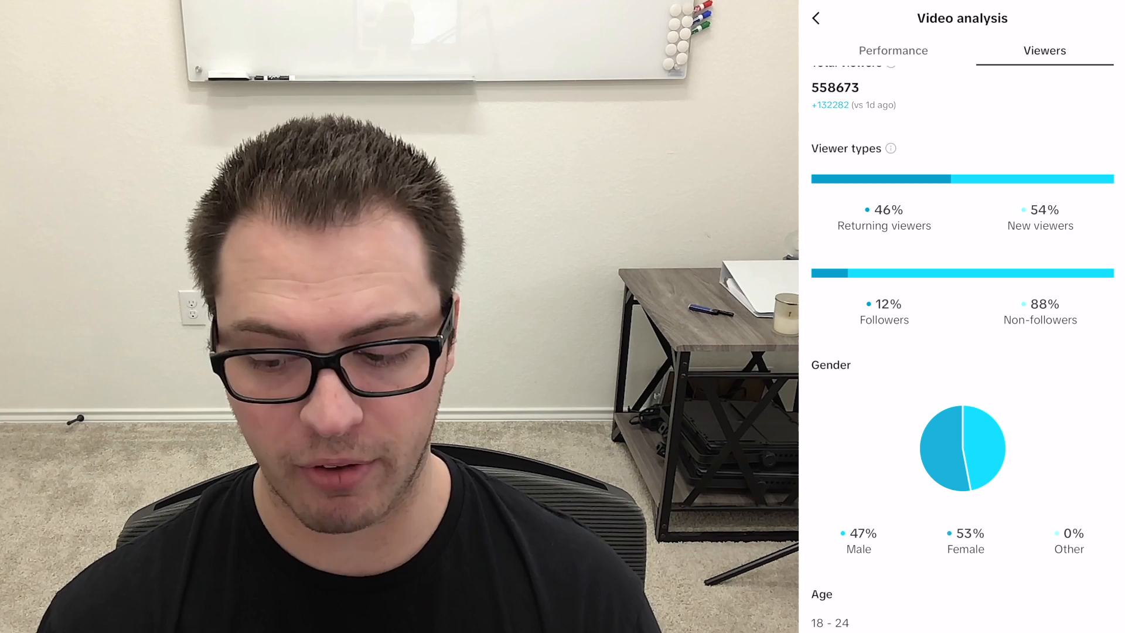
pyautogui.click(890, 148)
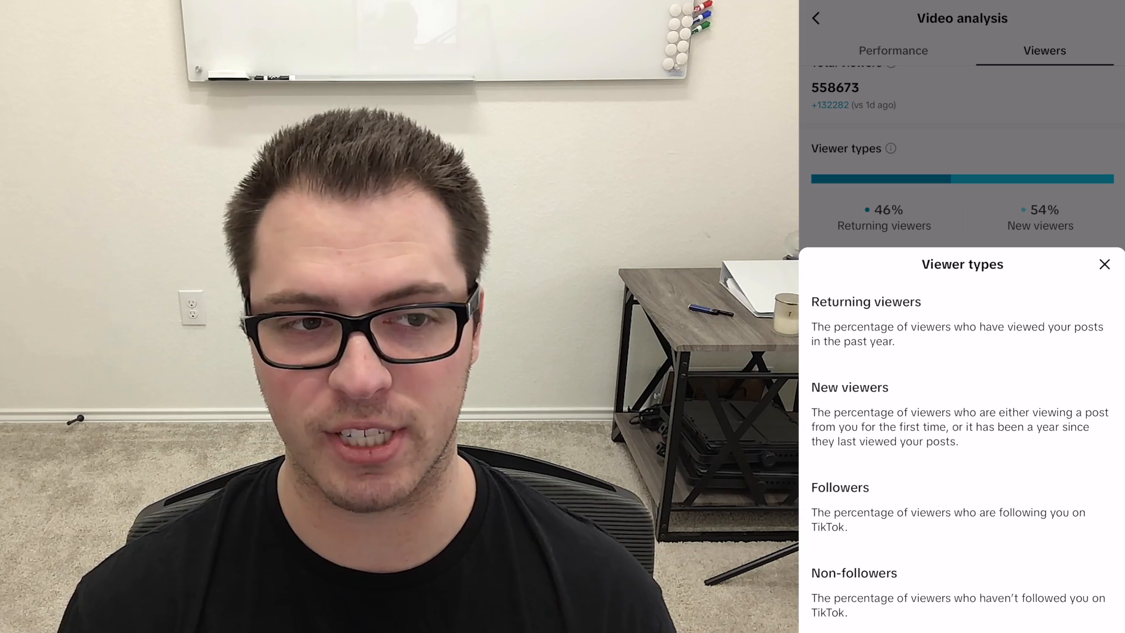
# - Dismiss the Viewer types explanation, leaving 558,673 viewers, viewer types and gender split
pyautogui.click(1104, 264)
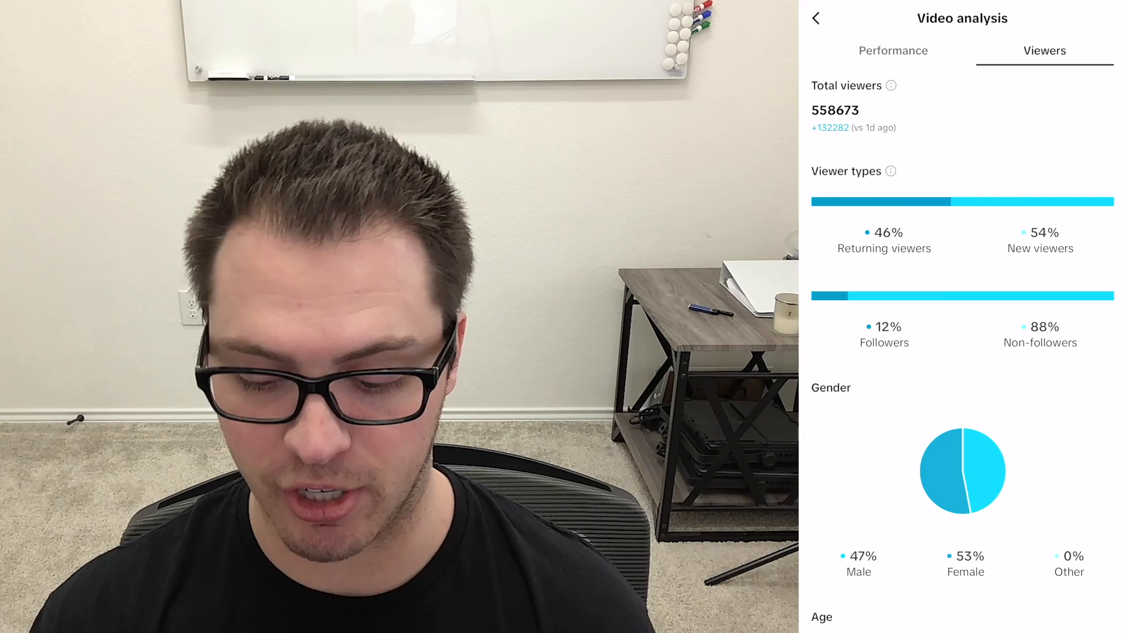
# - Return to Creator tools and scroll down to the Creation inspirations similar posts
pyautogui.click(818, 19)
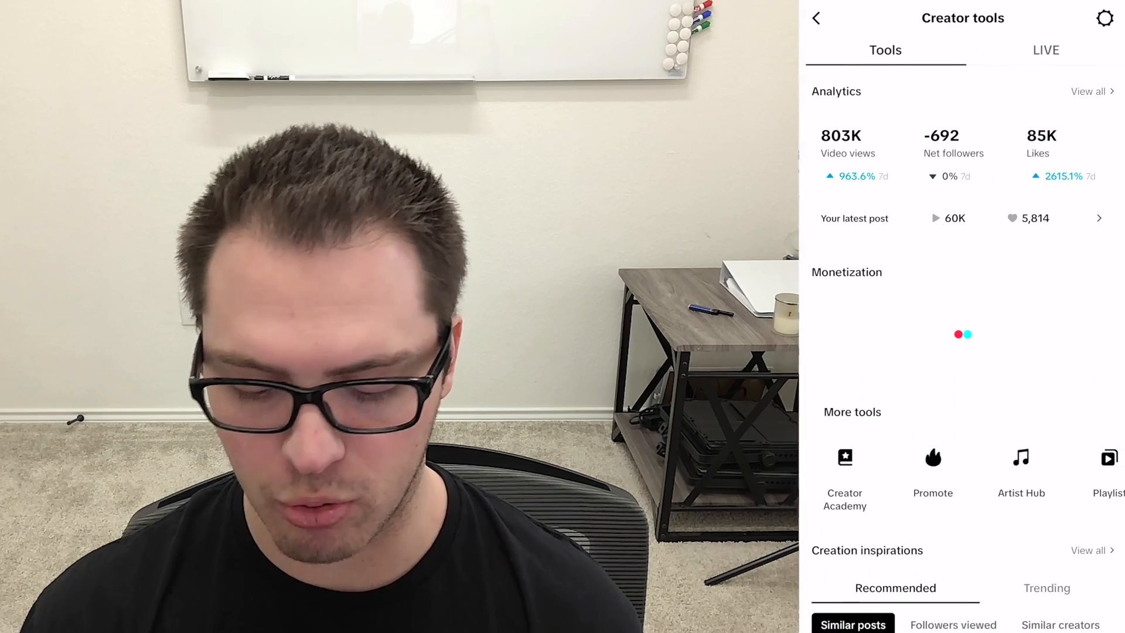
pyautogui.scroll(-3)
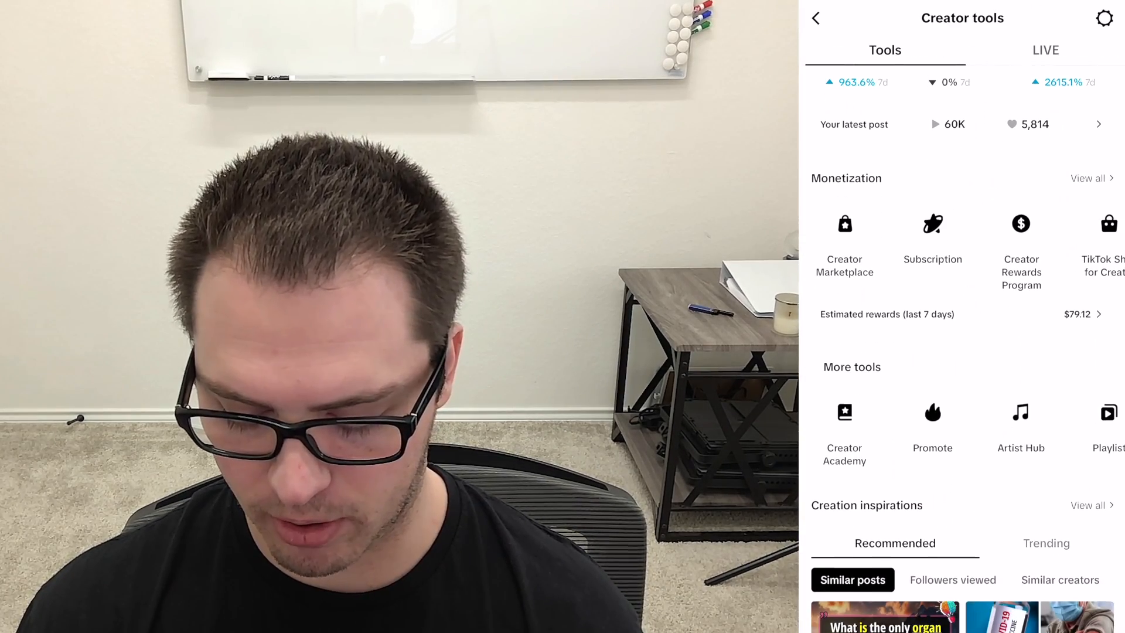
pyautogui.scroll(-3)
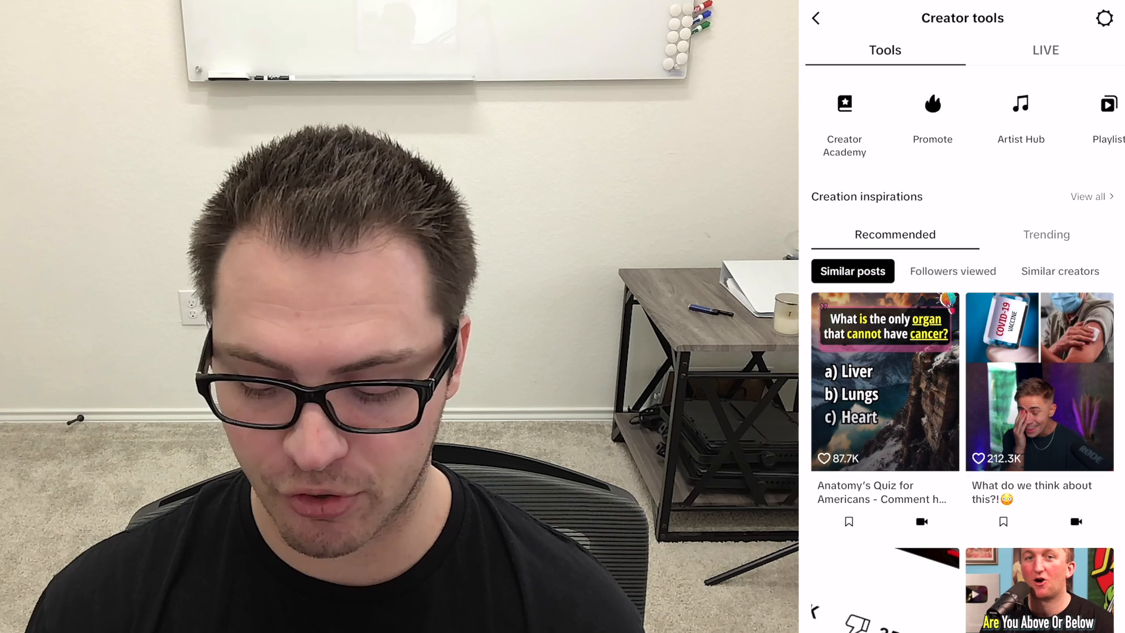
# - Show Followers viewed inspirations, glance at Trending, then return to Recommended
pyautogui.click(953, 271)
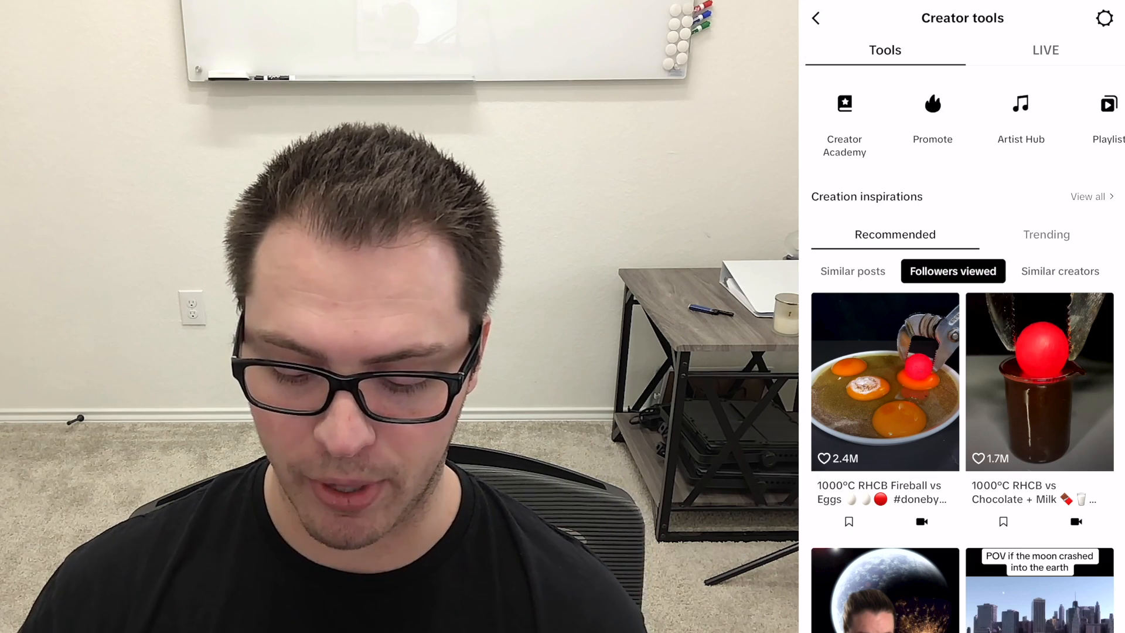
pyautogui.click(1046, 234)
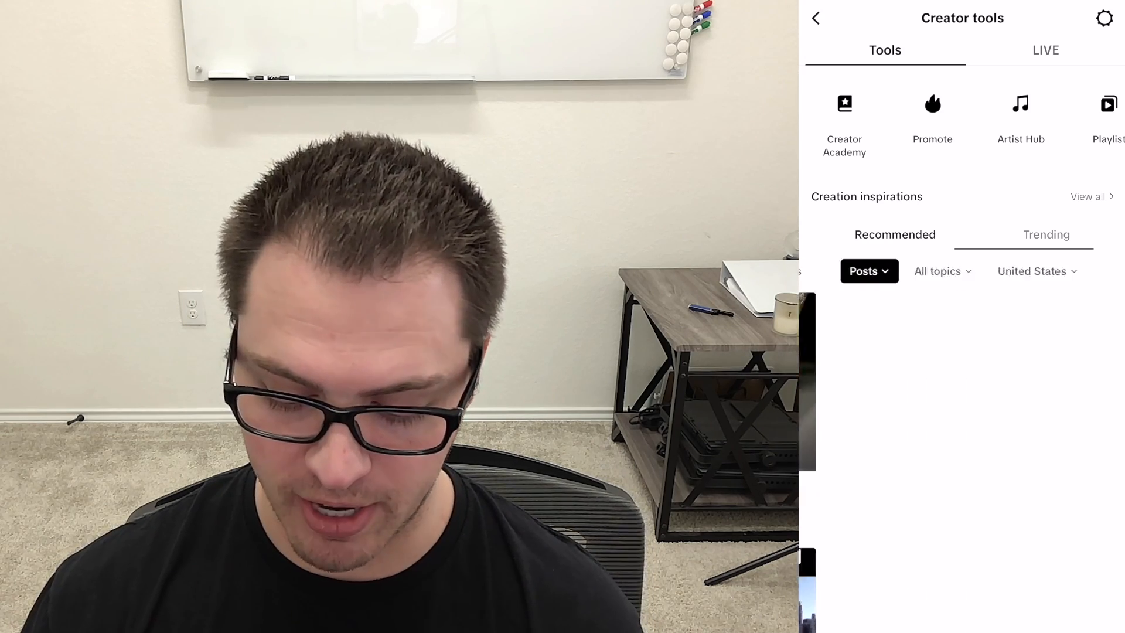
pyautogui.click(1046, 234)
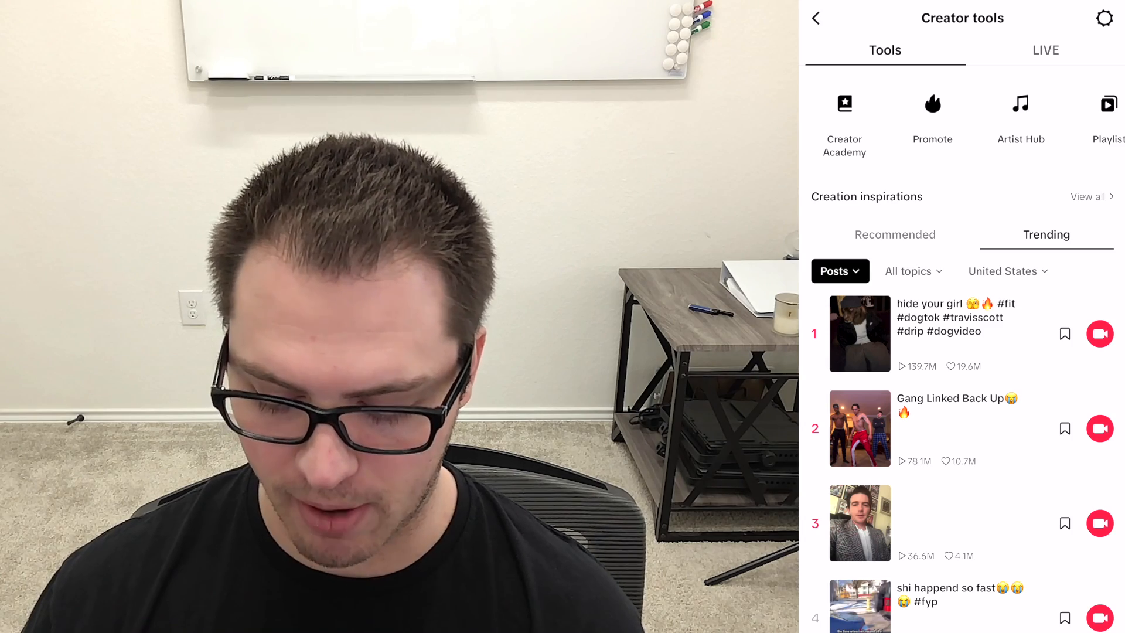
pyautogui.click(896, 234)
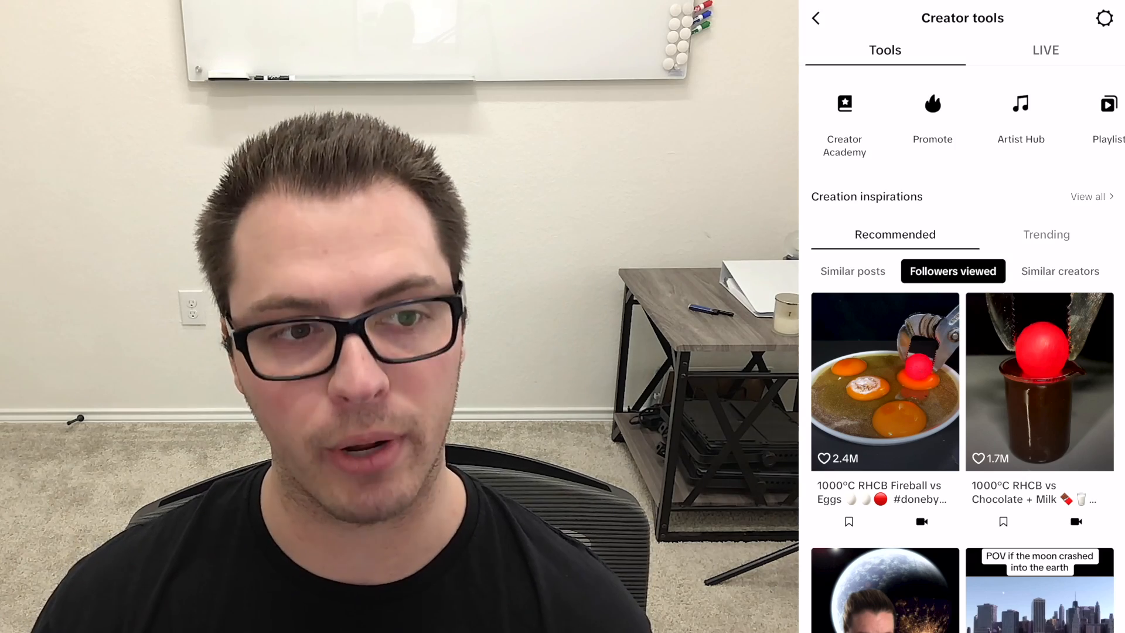
# - View all Creation inspirations and scroll the Followers viewed grid to the raw spacewalk footage
pyautogui.click(1092, 197)
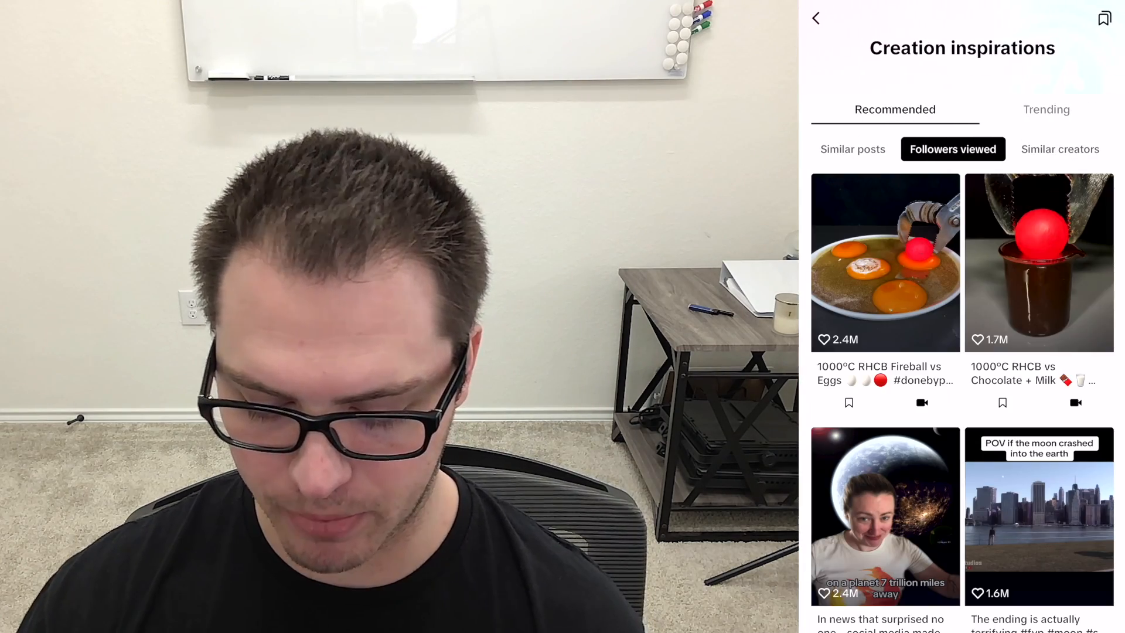
pyautogui.scroll(-3)
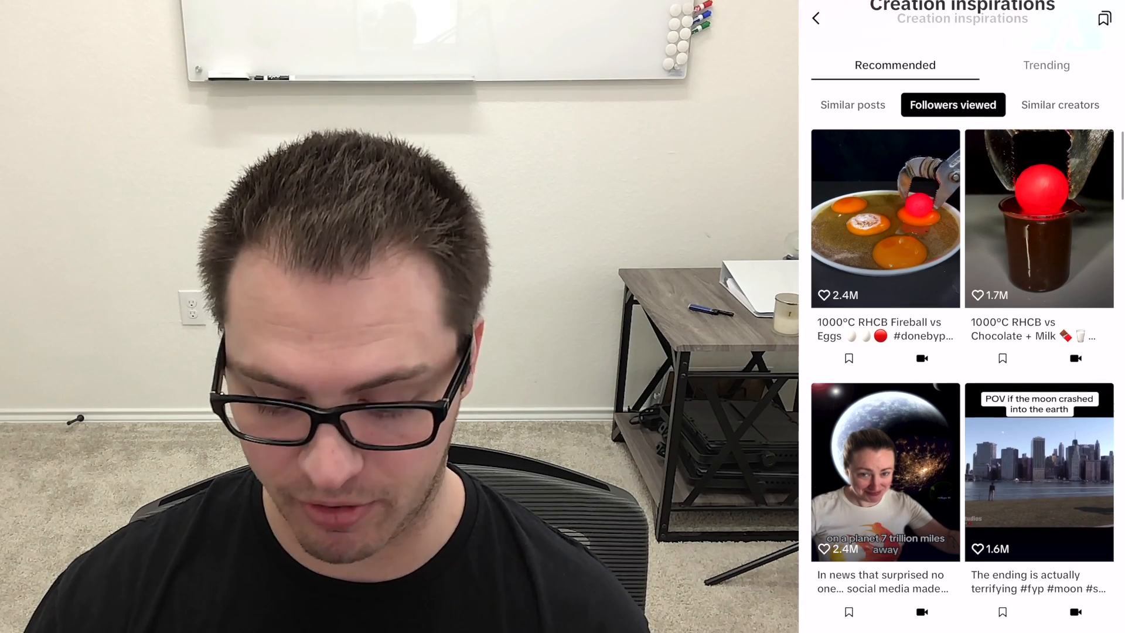
pyautogui.scroll(-3)
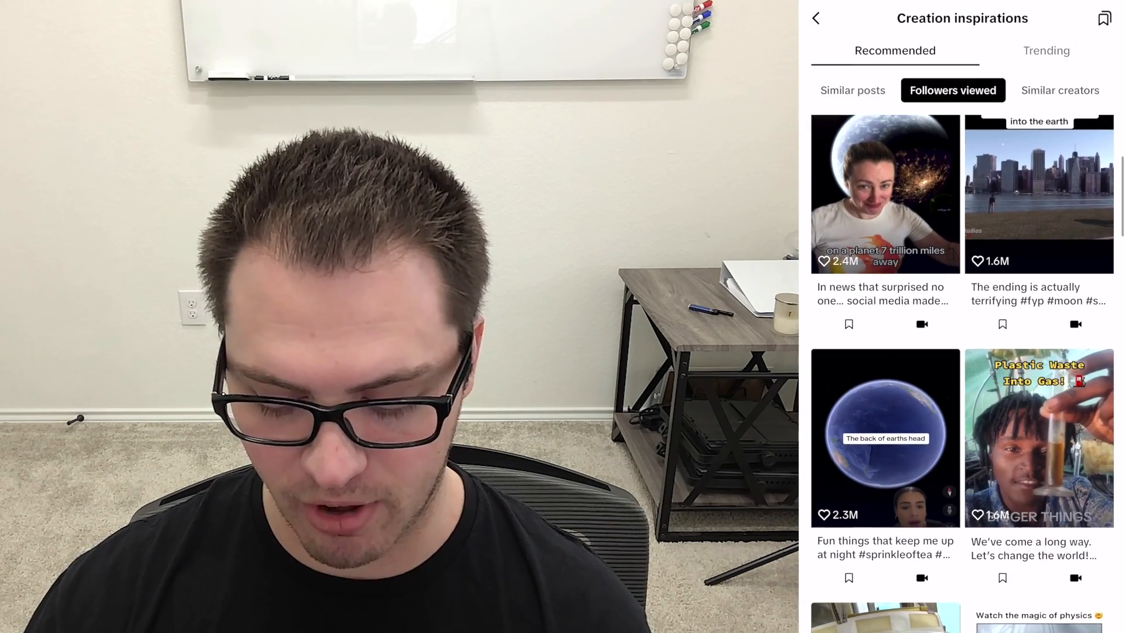
pyautogui.scroll(-3)
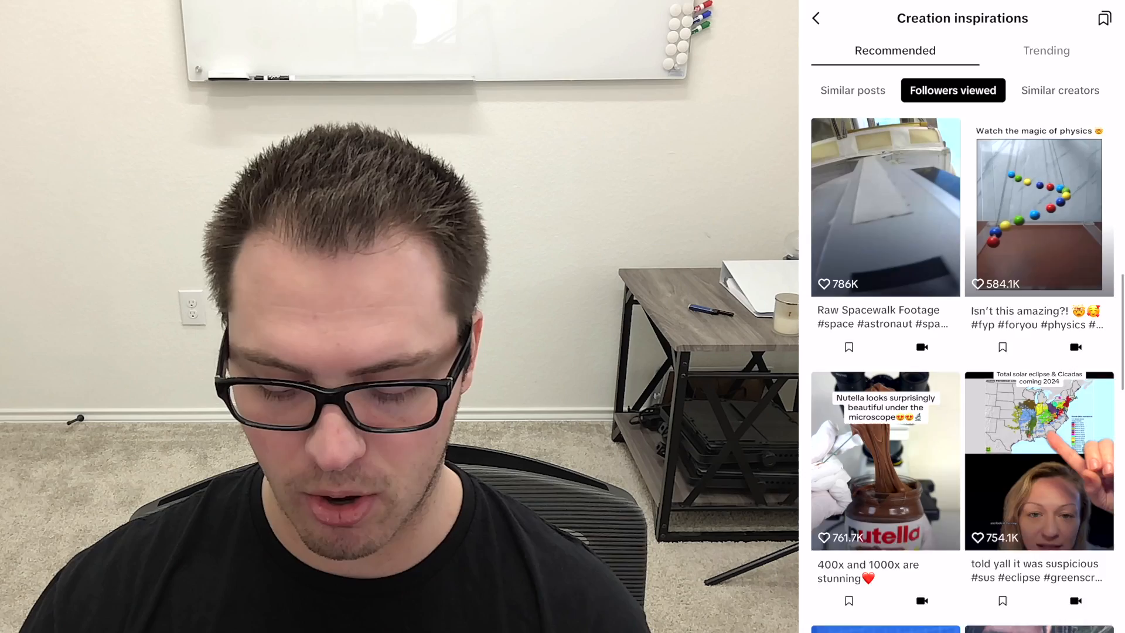